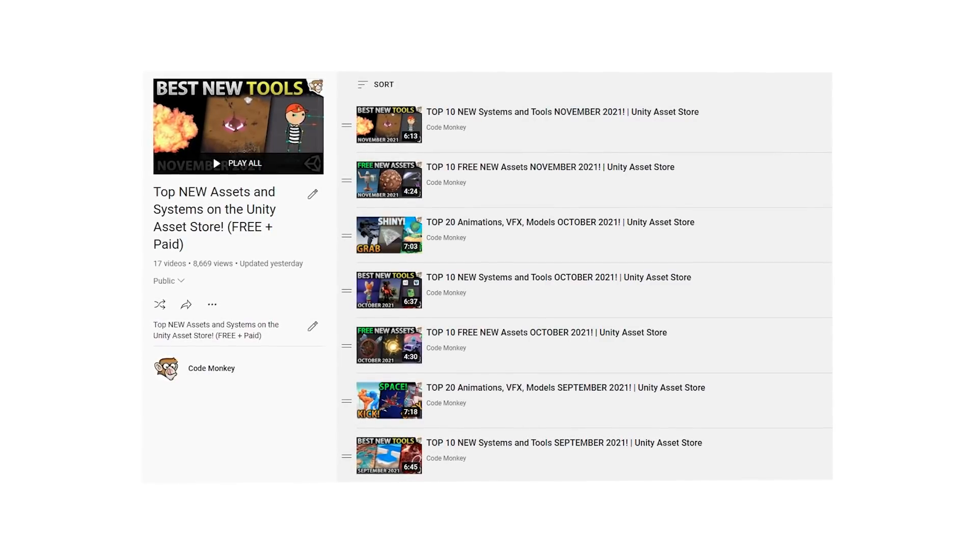
- Scroll past the New Year Sale banner to the 30%-off Publisher Bundles listings
scroll(up, 3)
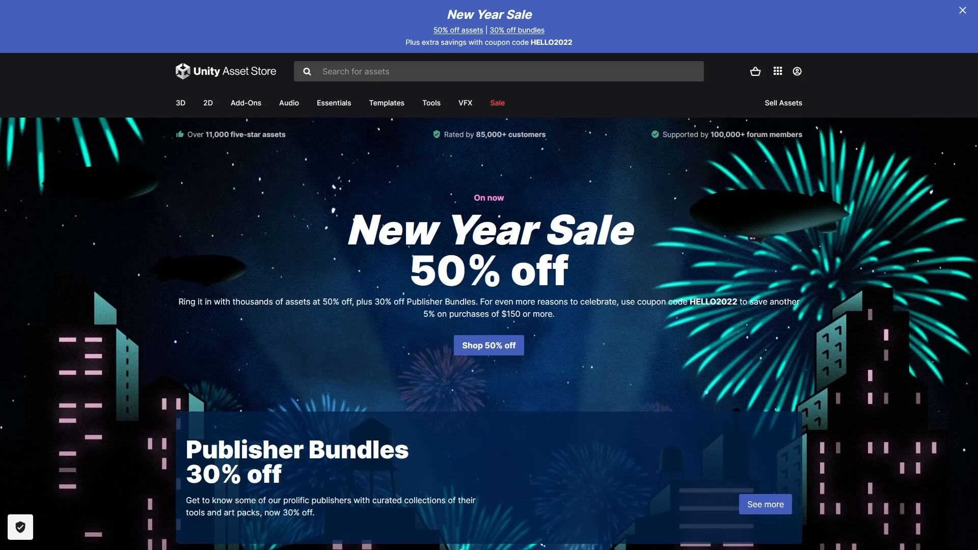
mouse_move(704, 380)
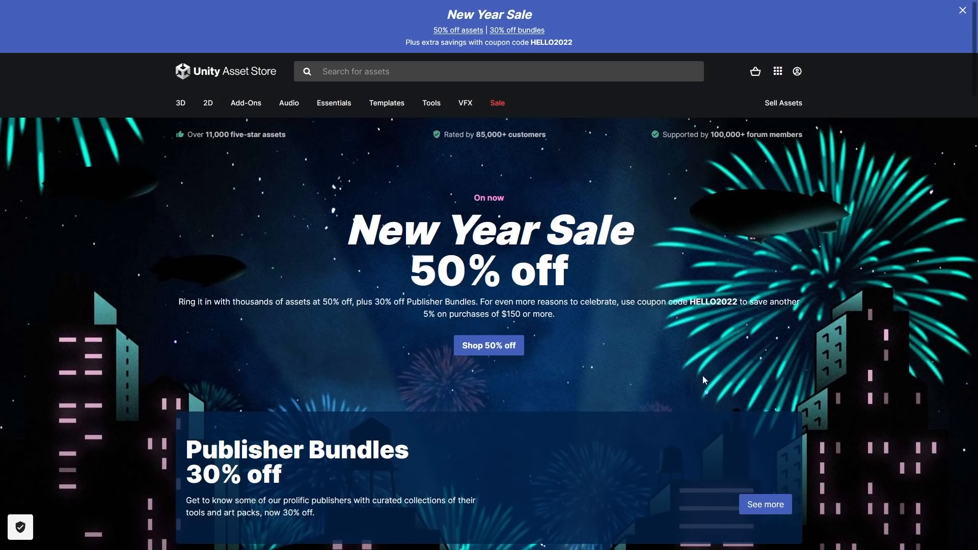
scroll(down, 3)
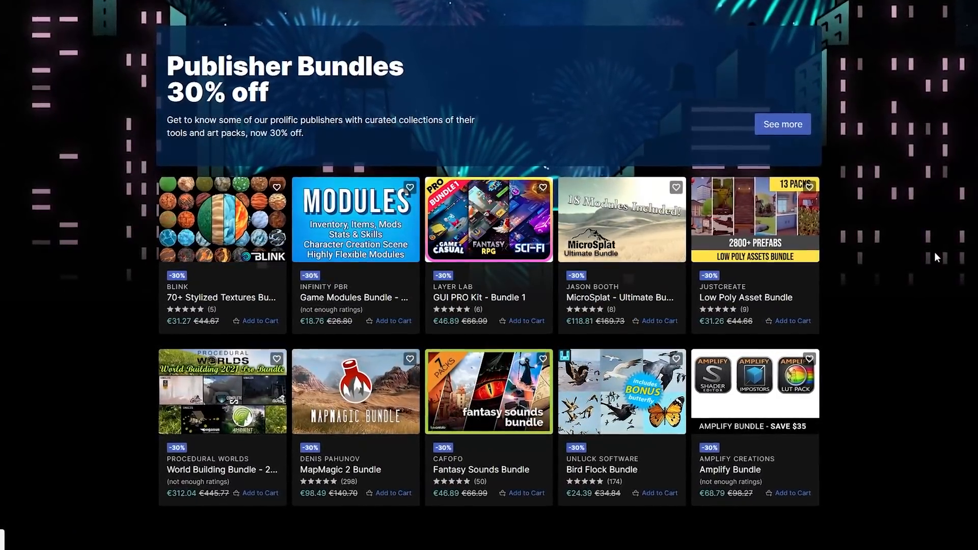
scroll(down, 3)
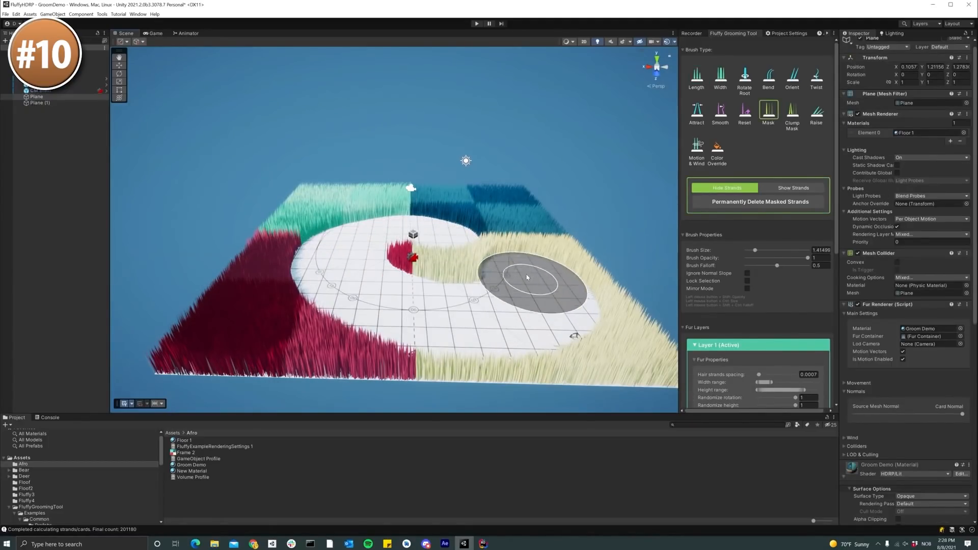
- Paint a fur mask onto part of the floor plane with the Fluffy Mask brush
click(768, 76)
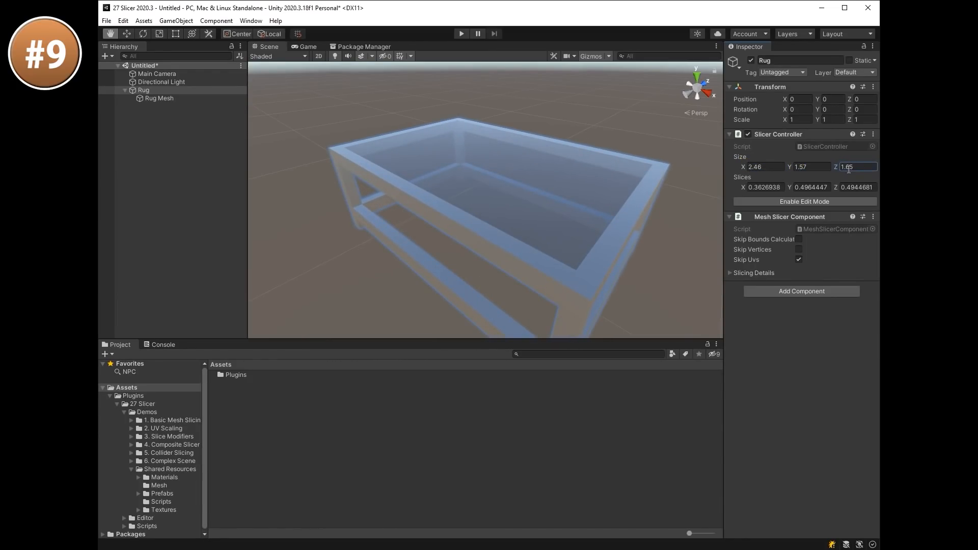
- Edit the table's slice depth, then add a Slicer component to the Rug
click(804, 201)
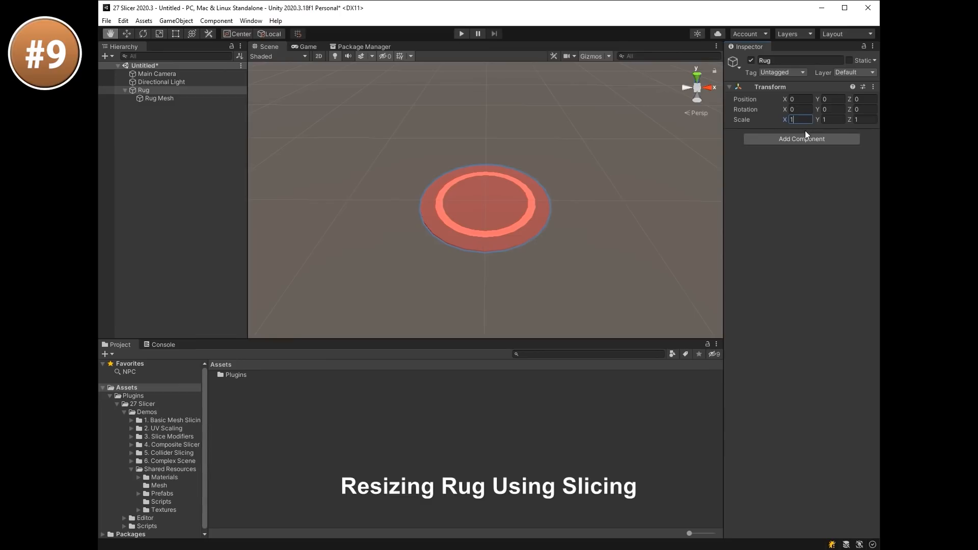
click(802, 138)
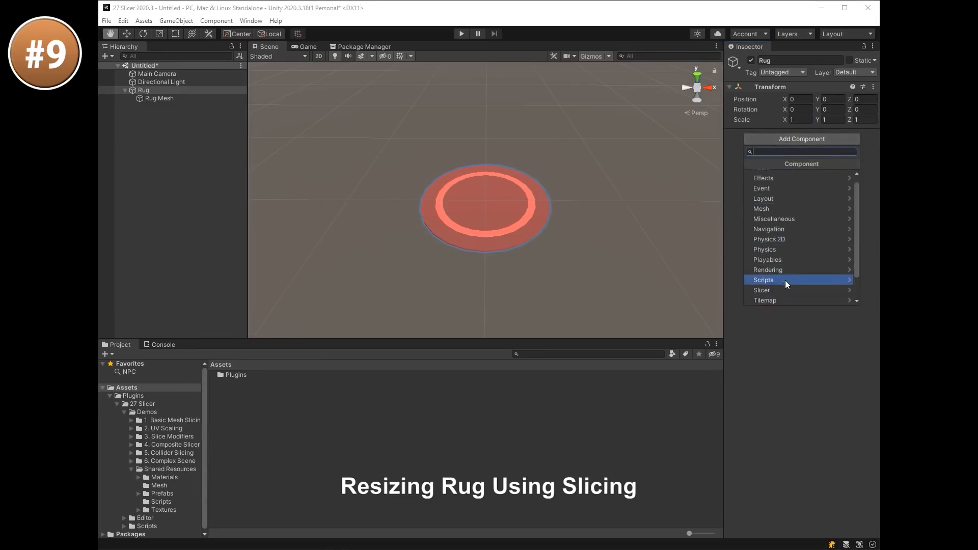
click(762, 290)
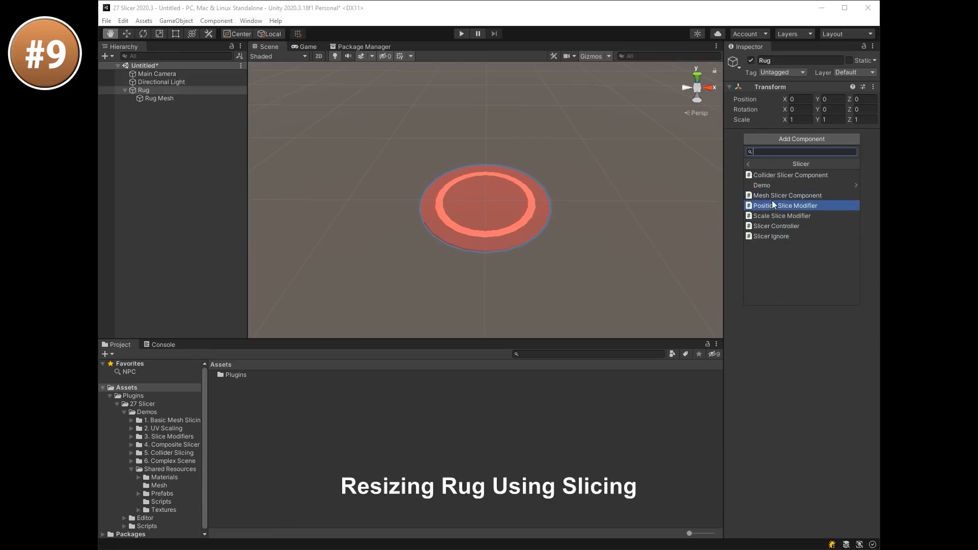
click(777, 225)
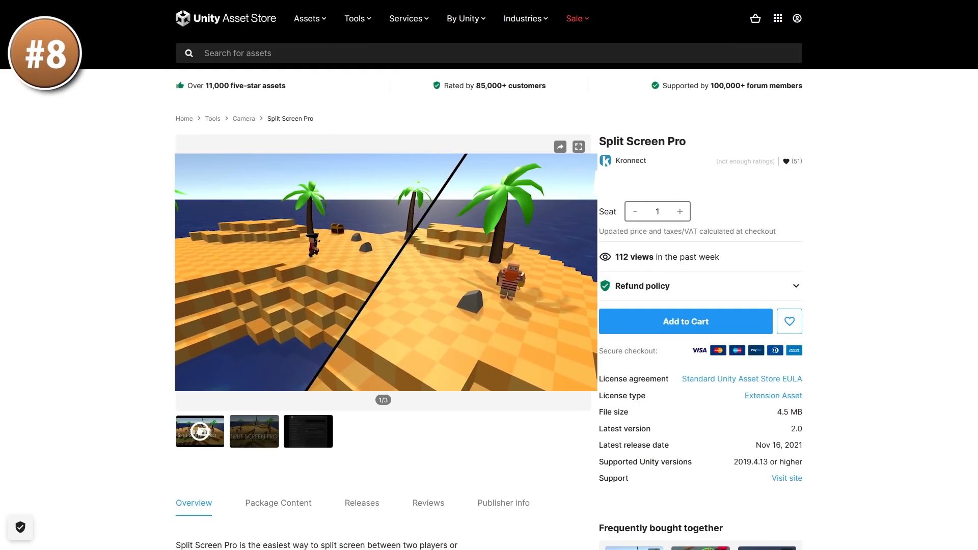
- Open the Split Screen Pro asset page
click(578, 146)
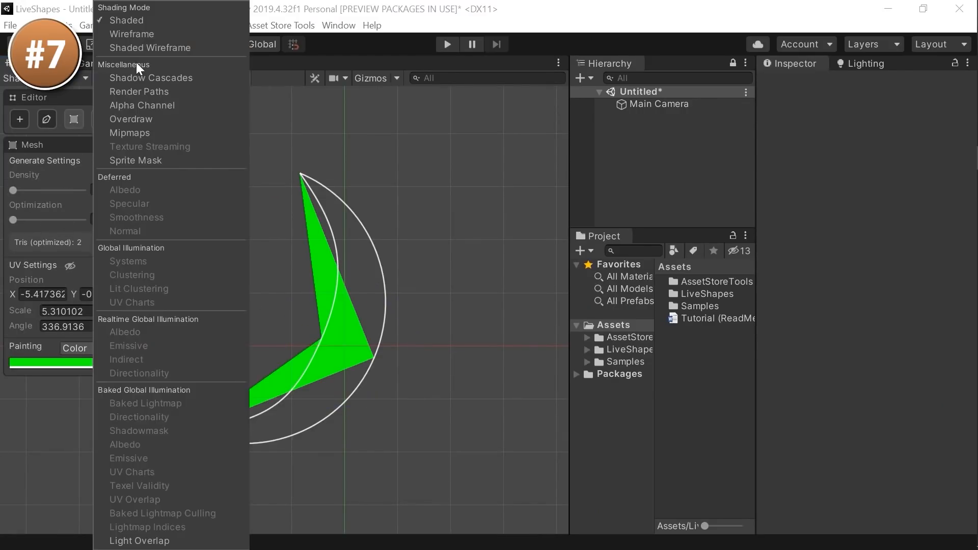
- Show wireframe, give the moon a yellow radial gradient, and export it as Moon
click(149, 48)
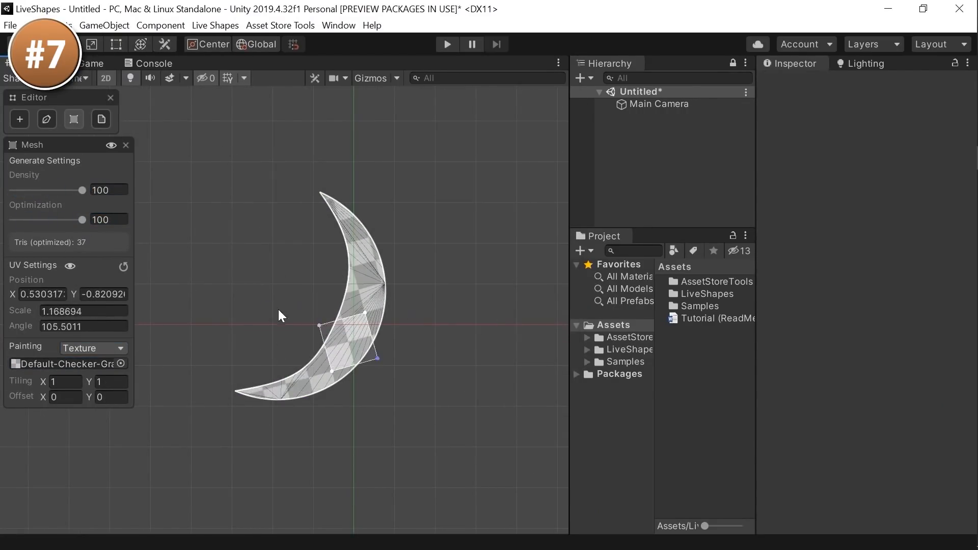
click(93, 348)
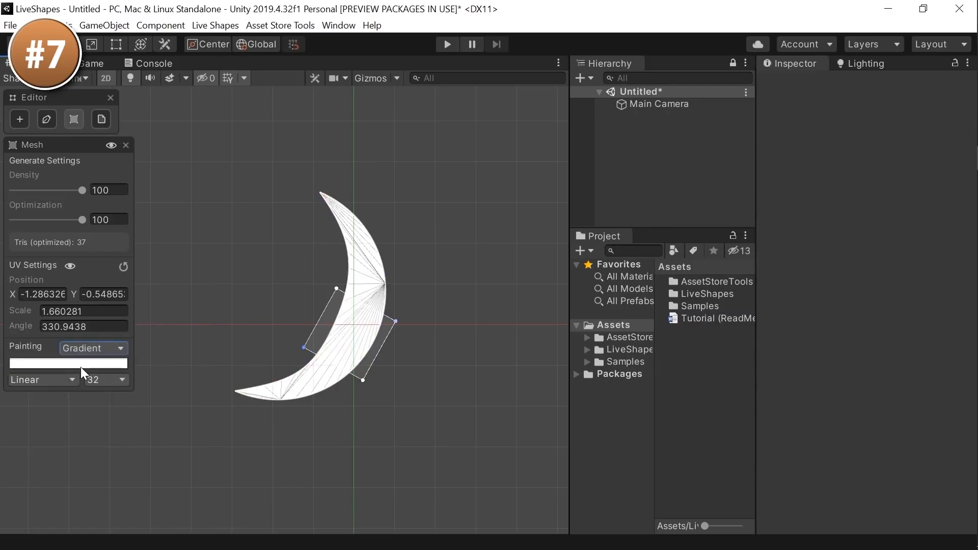
click(67, 363)
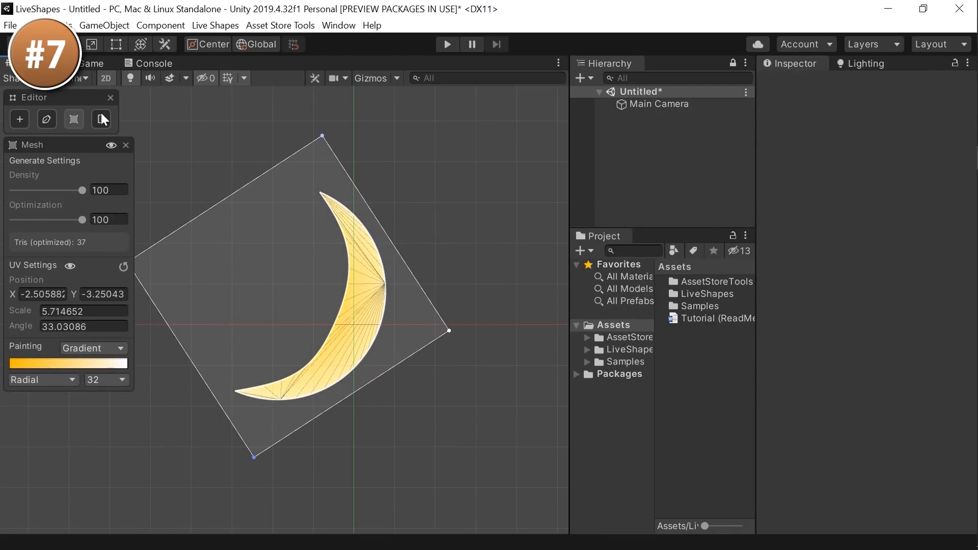
click(101, 119)
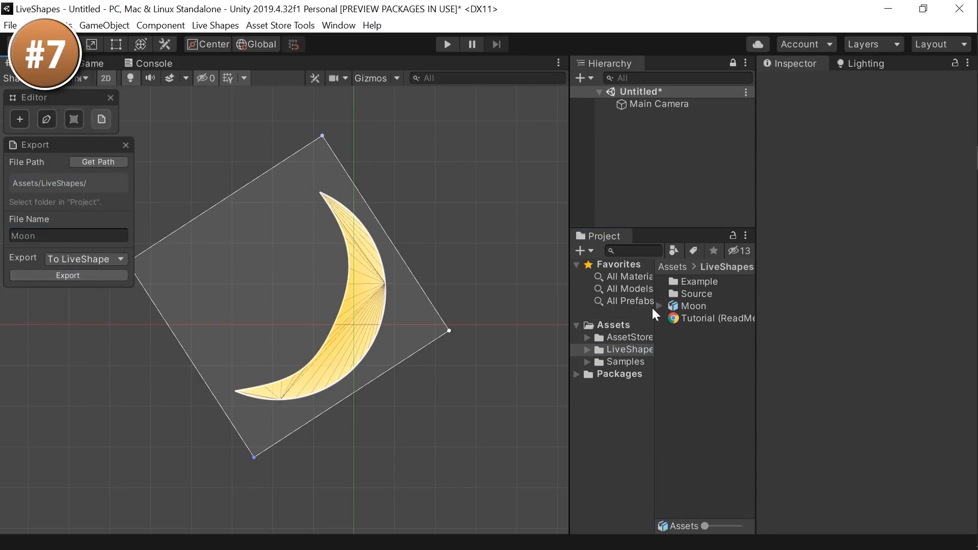
click(84, 258)
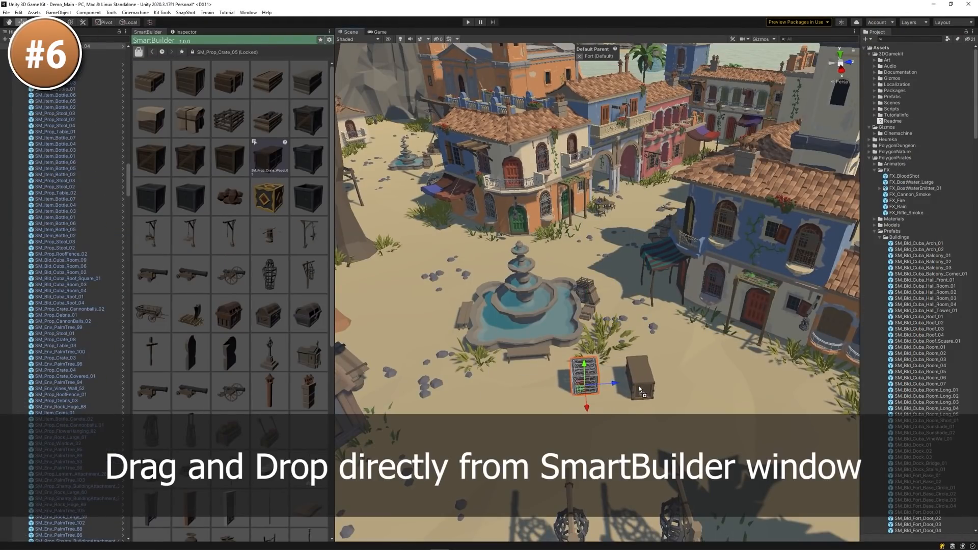
- Replace the scene cannon with a SmartBuilder cannon, select the tree, and filter props by 'sm' tag
right_click(231, 84)
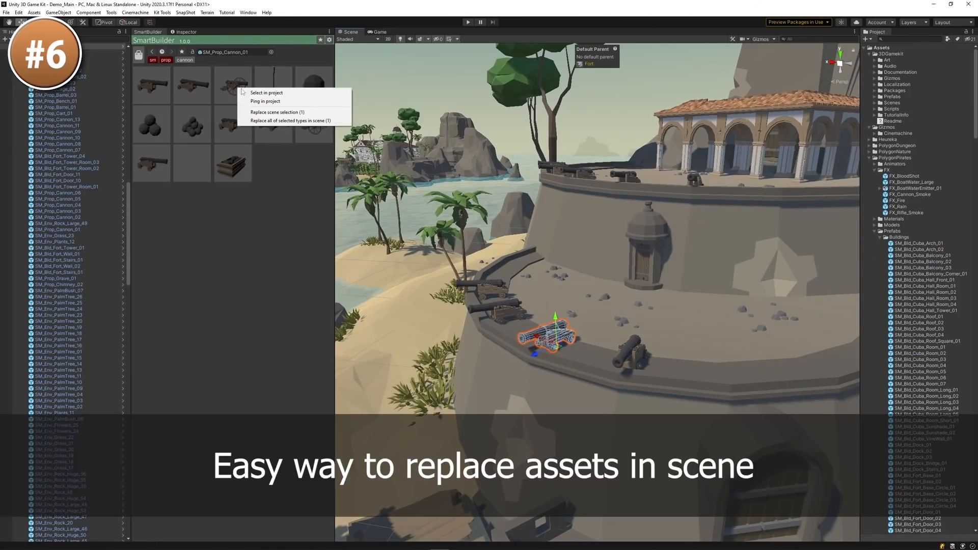
click(276, 111)
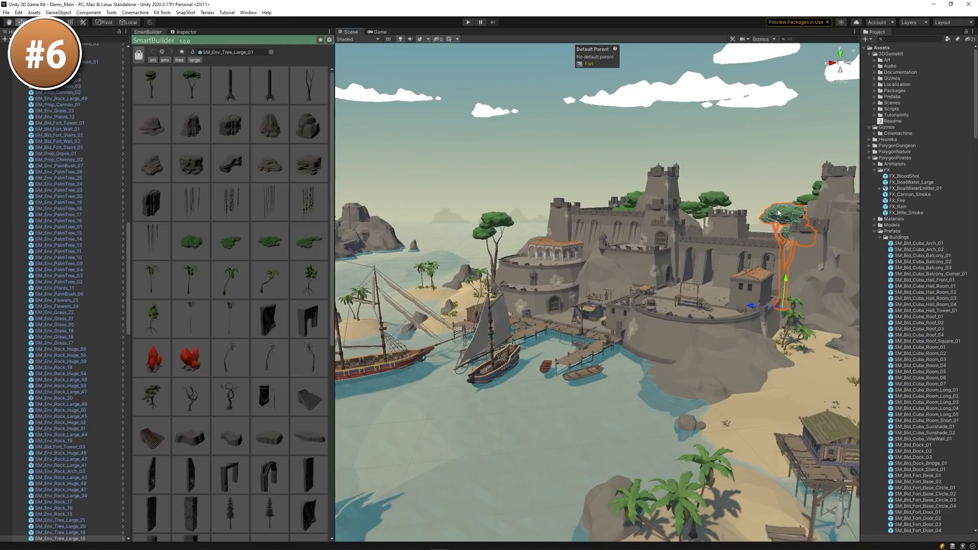
click(195, 60)
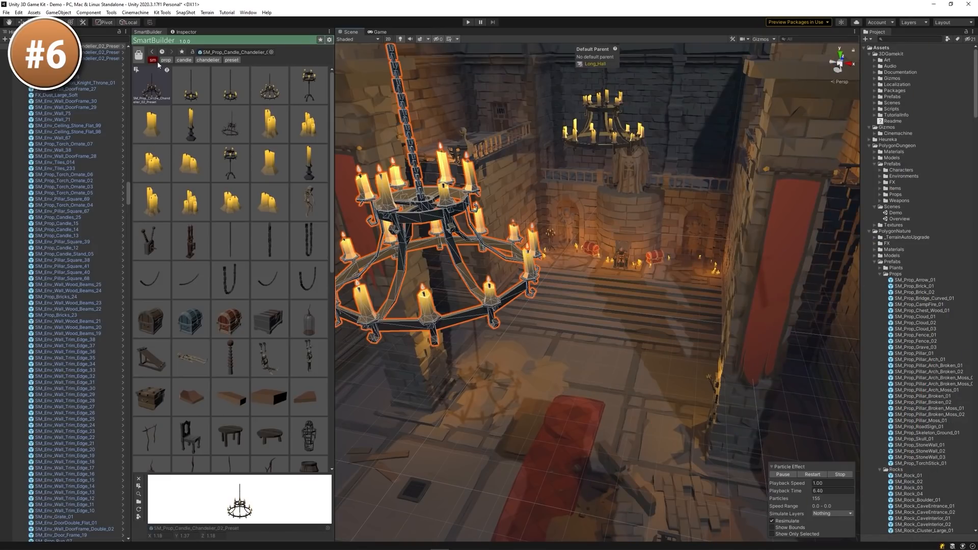
click(161, 52)
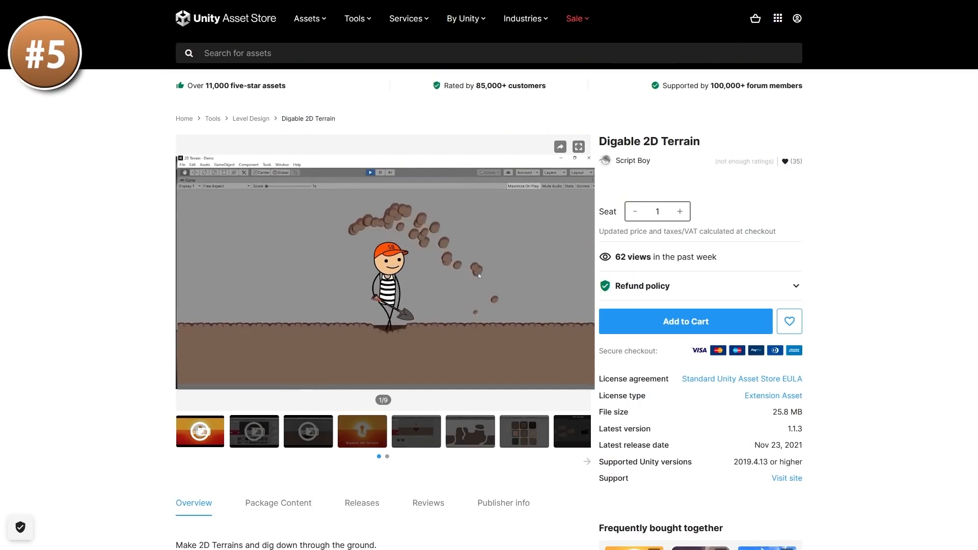
- Open the Digable 2D Terrain asset page
click(578, 147)
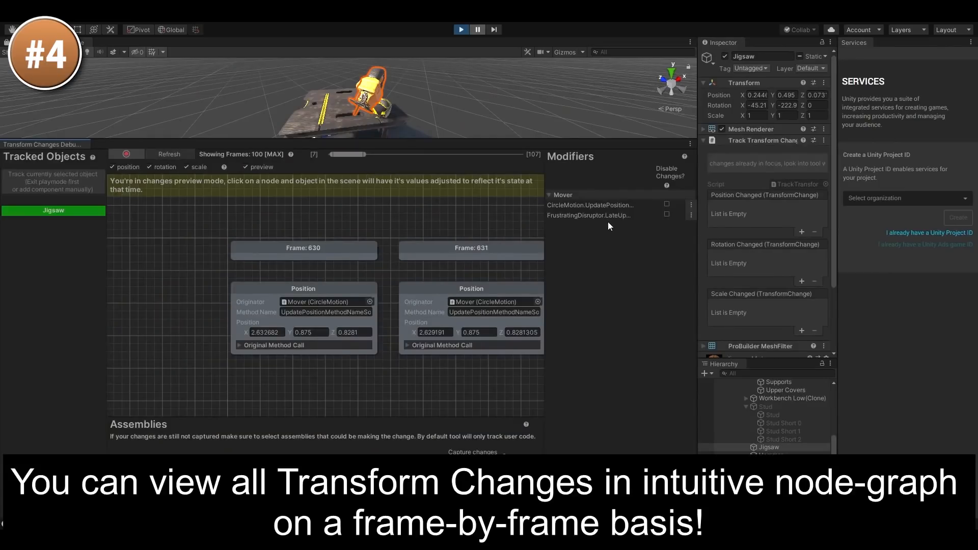
mouse_move(443, 97)
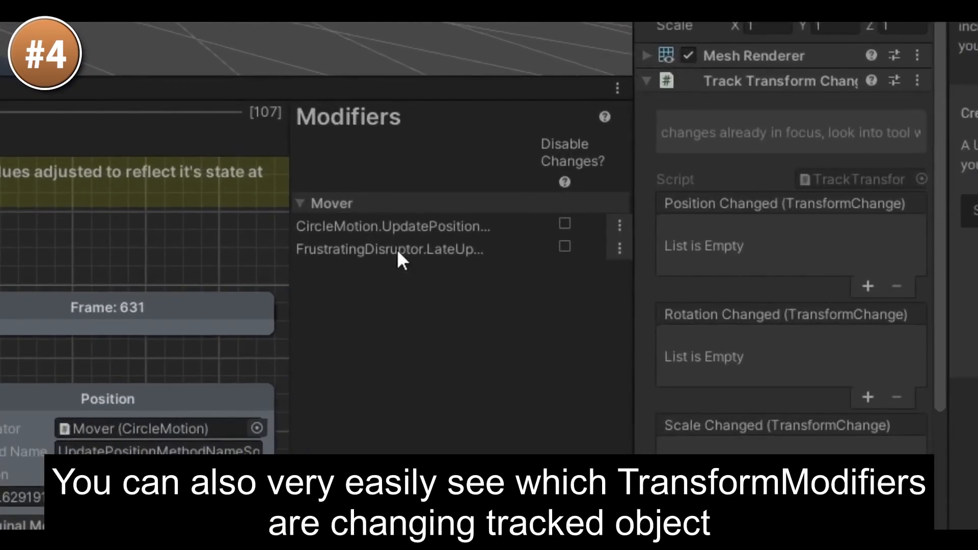
- Use Show previous on the tracked changes and preview a Position node in the scene
click(619, 228)
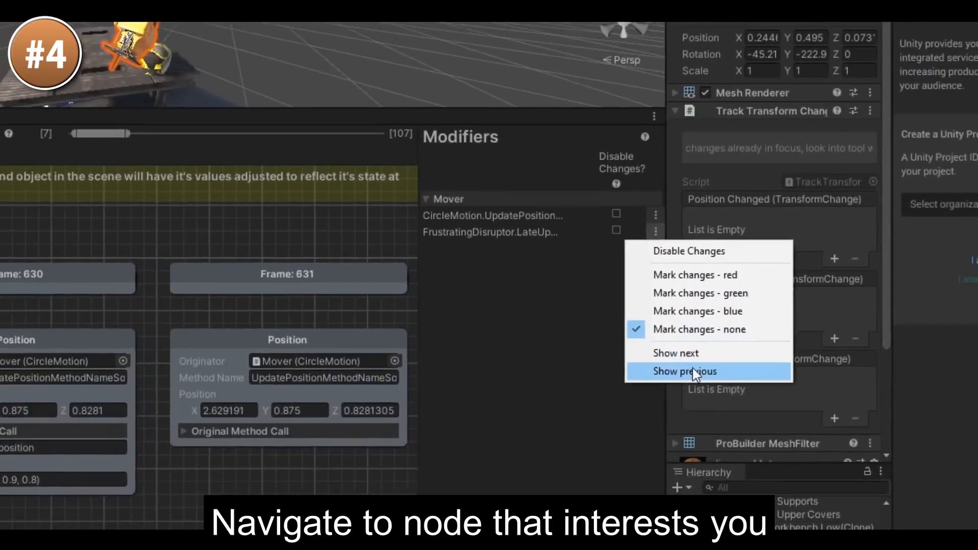
click(685, 372)
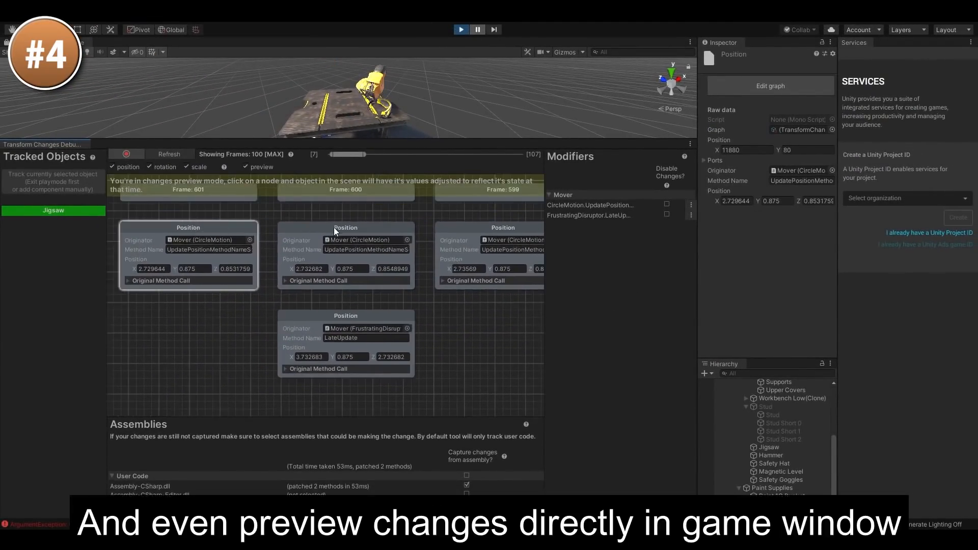
click(345, 227)
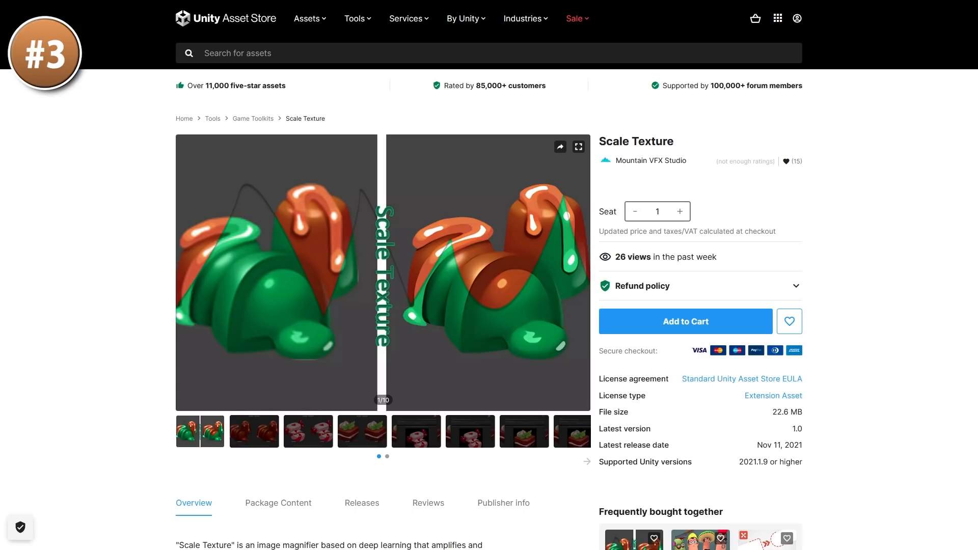
- Open the Scale Texture gallery fullscreen and view the candy, cake, chocolate and tool screenshots
click(578, 147)
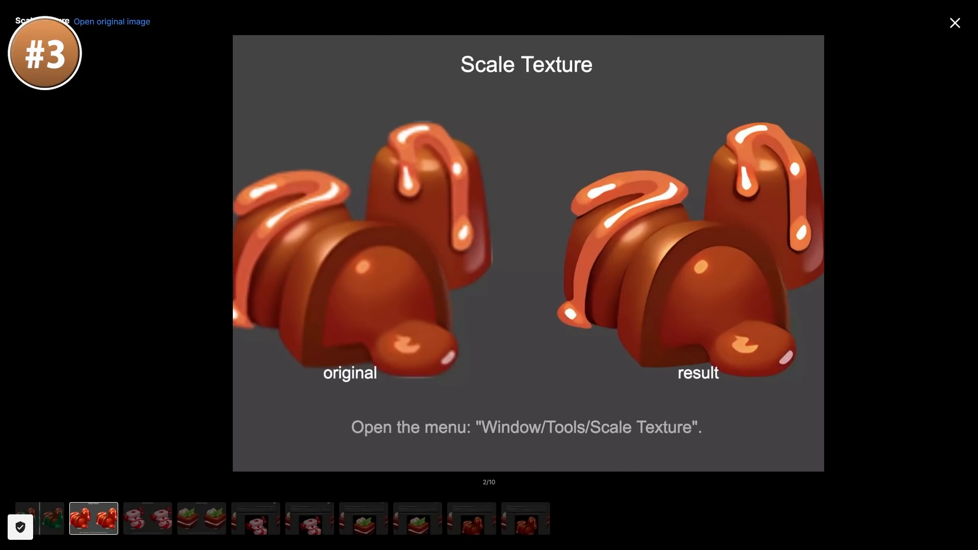
click(148, 518)
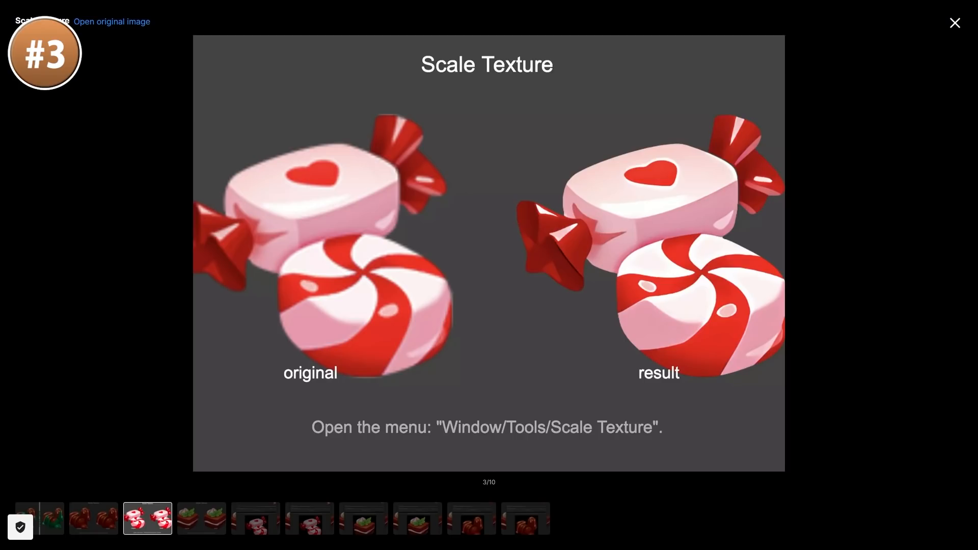
click(201, 519)
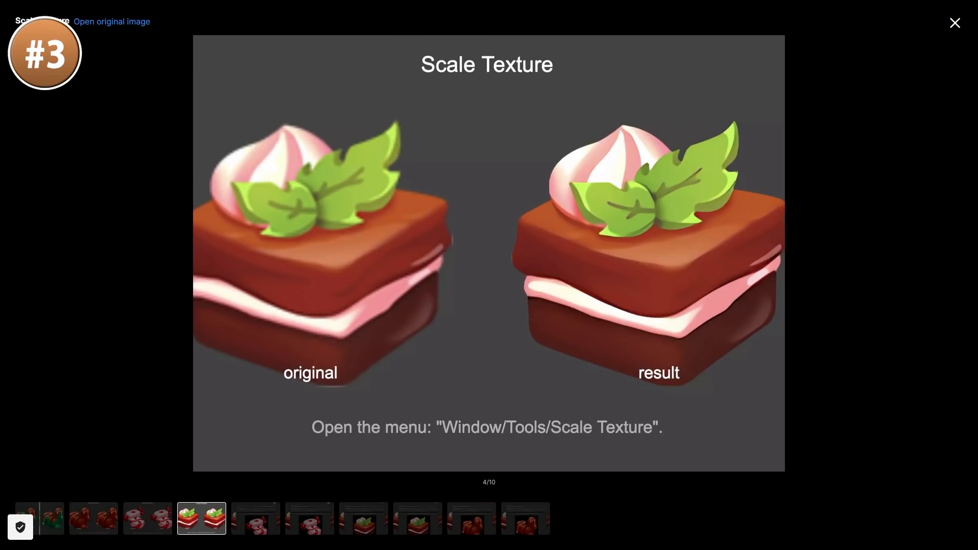
click(256, 519)
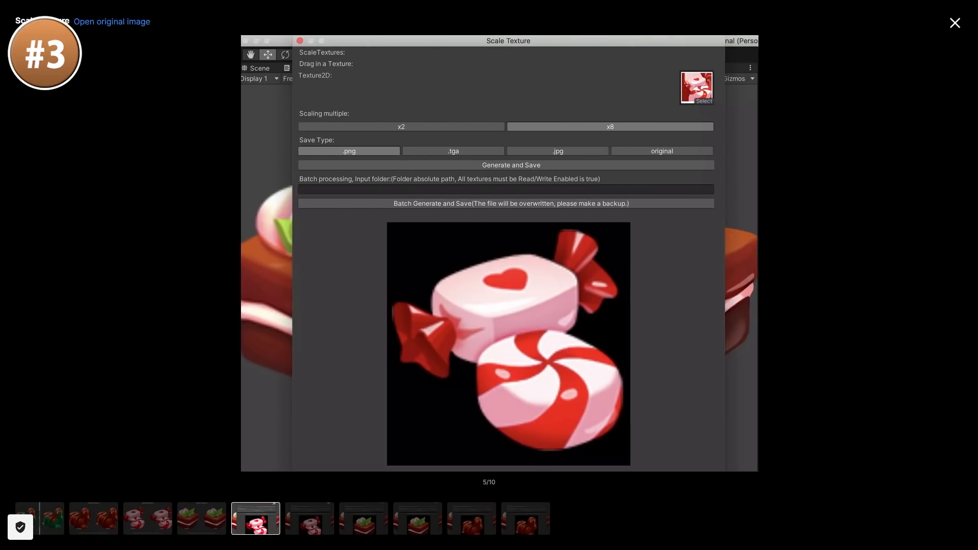
click(309, 519)
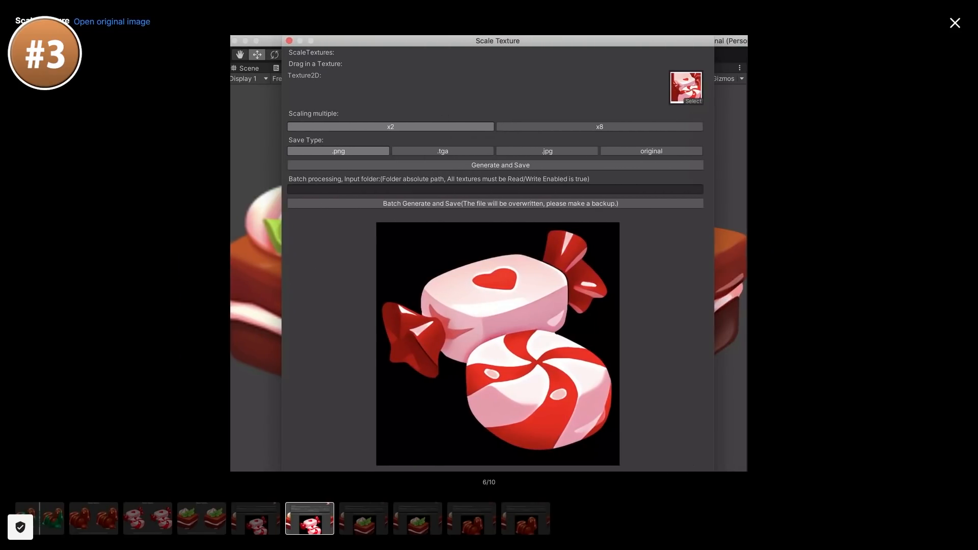
click(38, 519)
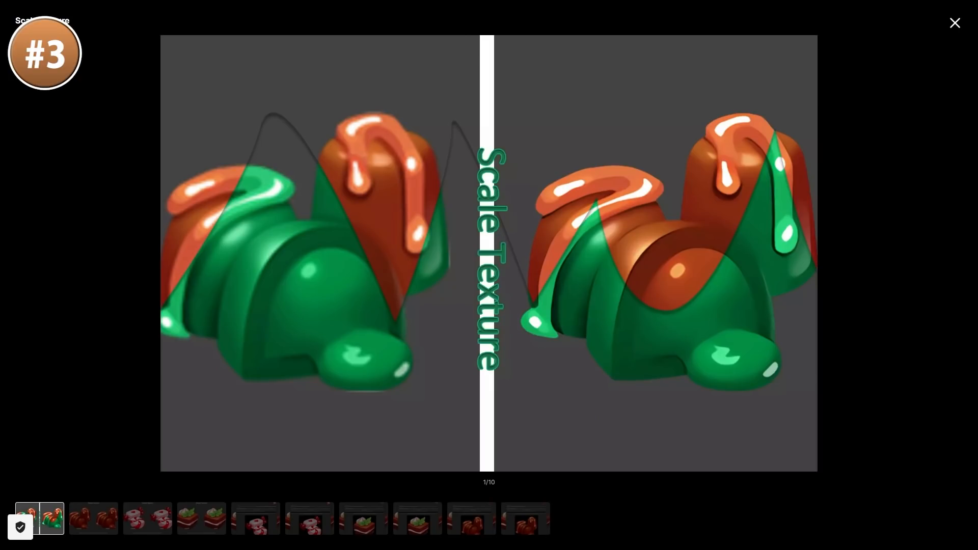
click(92, 519)
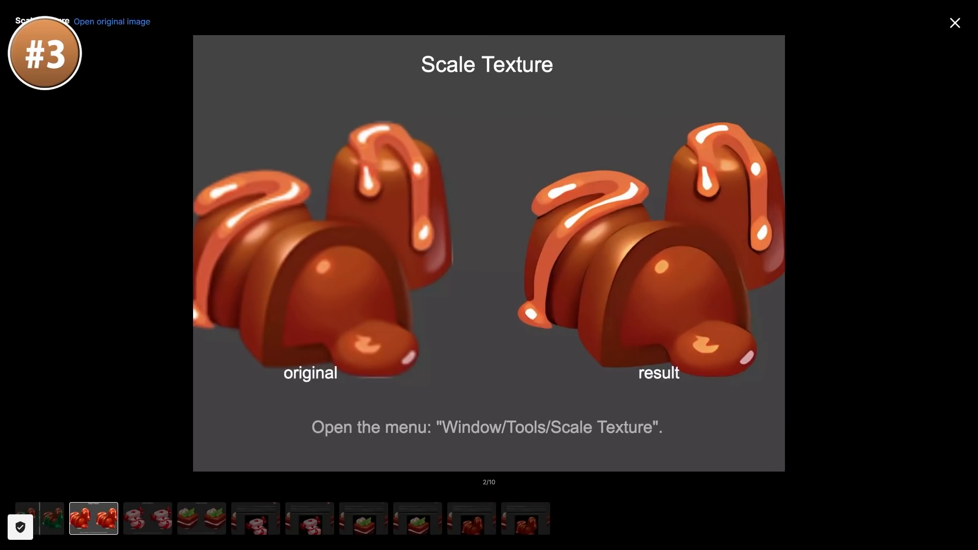
click(147, 519)
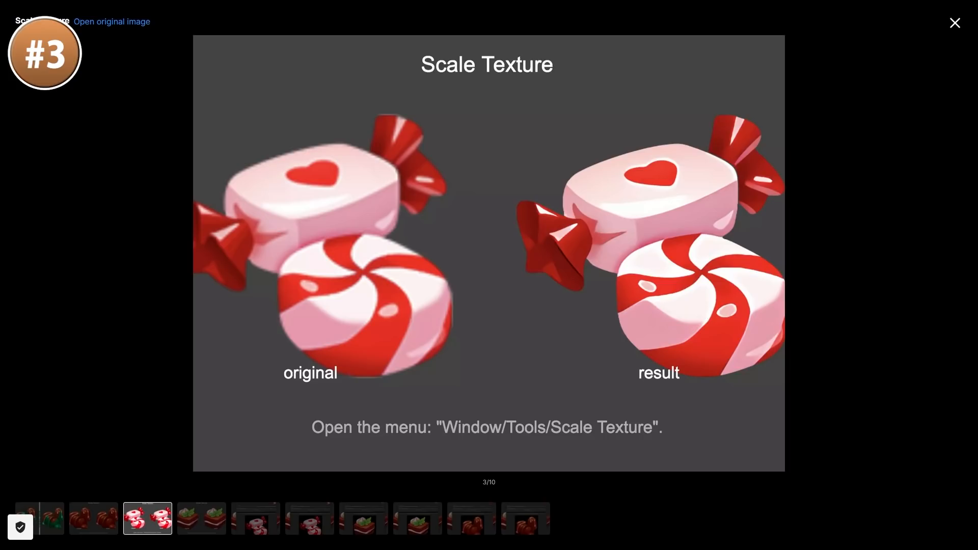
click(200, 518)
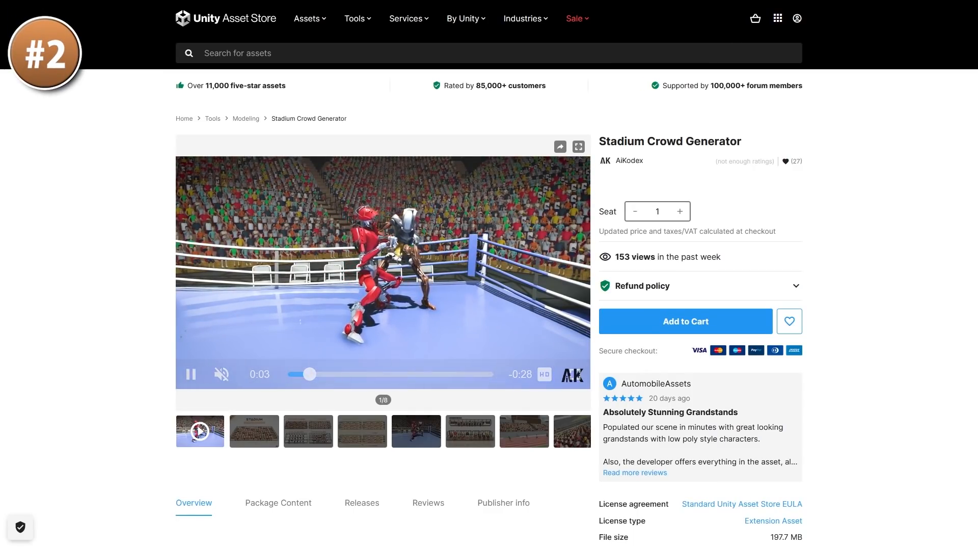
- Open the Stadium Crowd Generator page with its boxing-ring preview video
click(578, 146)
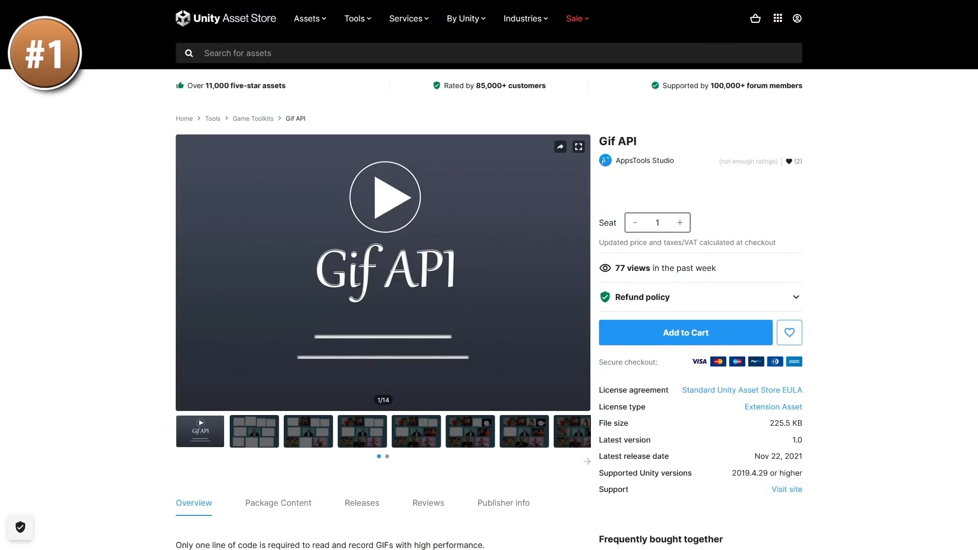
- Browse the Gif API fullscreen gallery from the empty GIF grid to the fully populated one
click(578, 147)
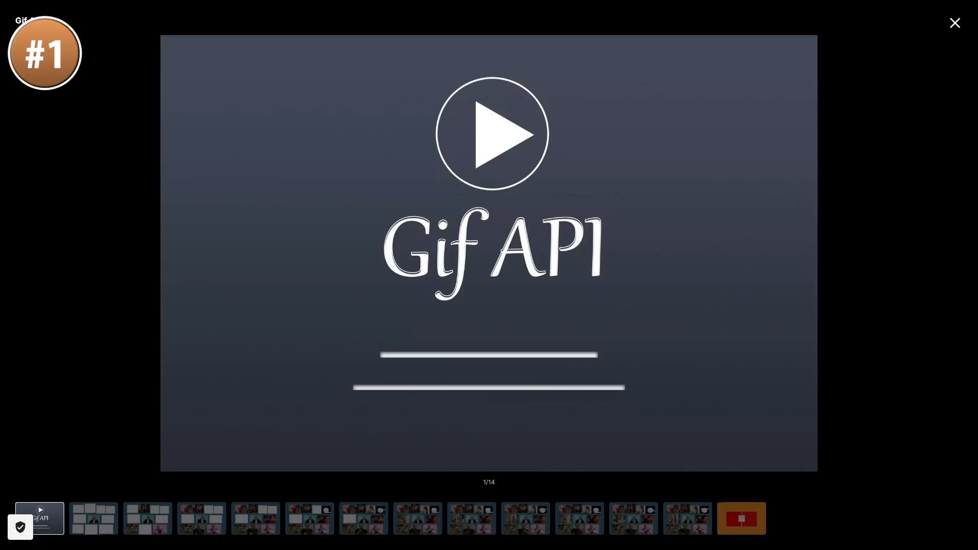
click(92, 518)
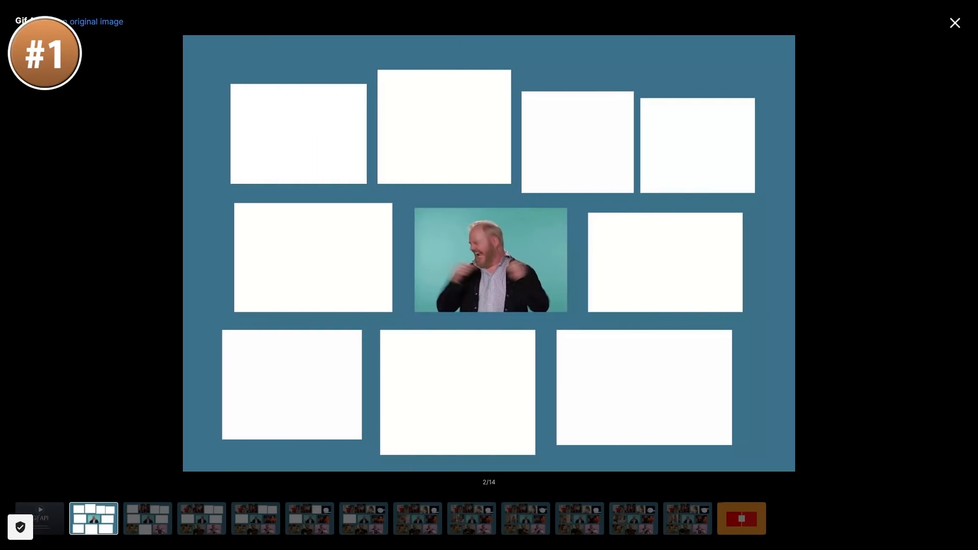
click(201, 519)
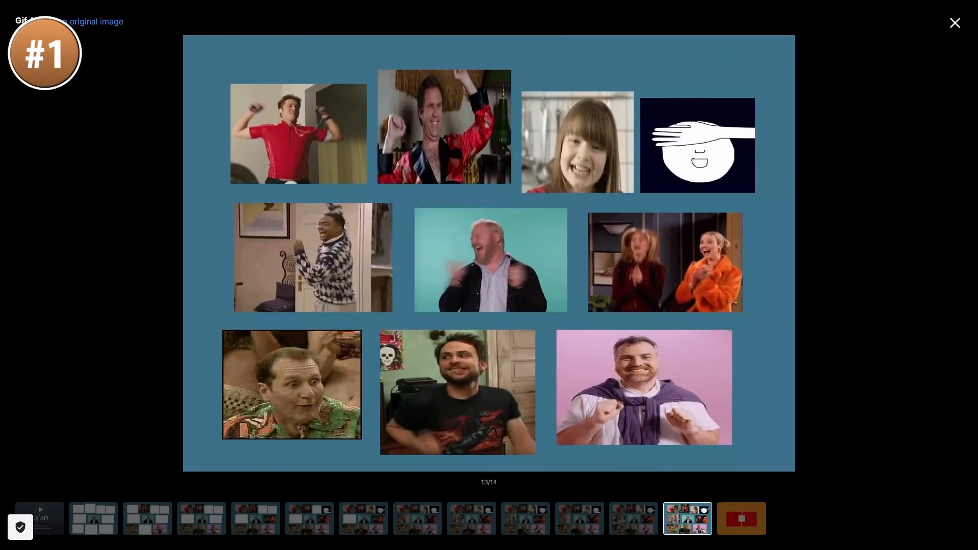
click(92, 519)
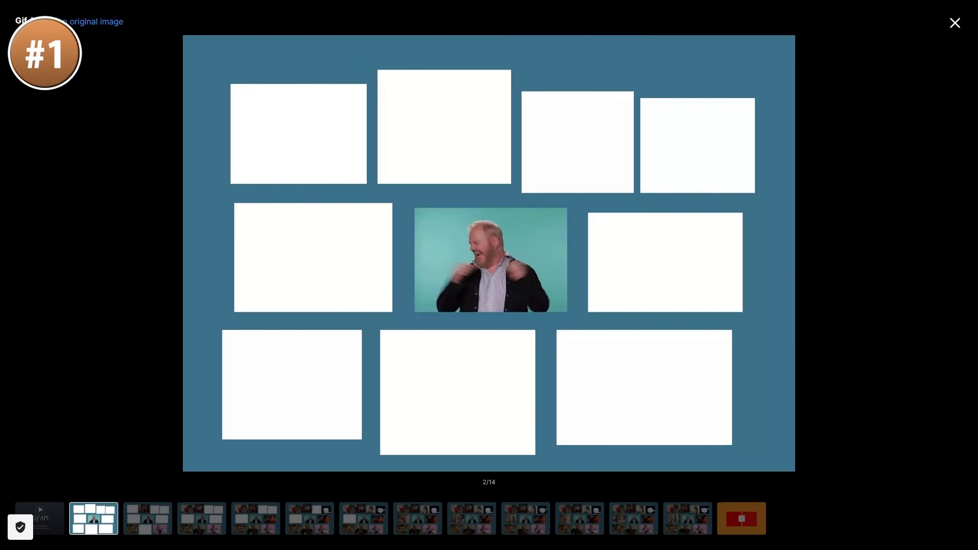
click(201, 518)
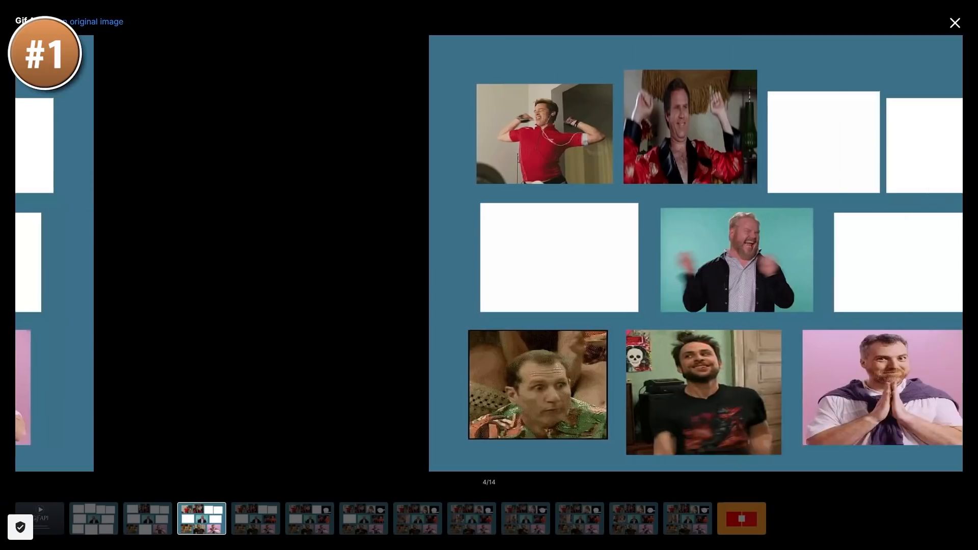
click(255, 519)
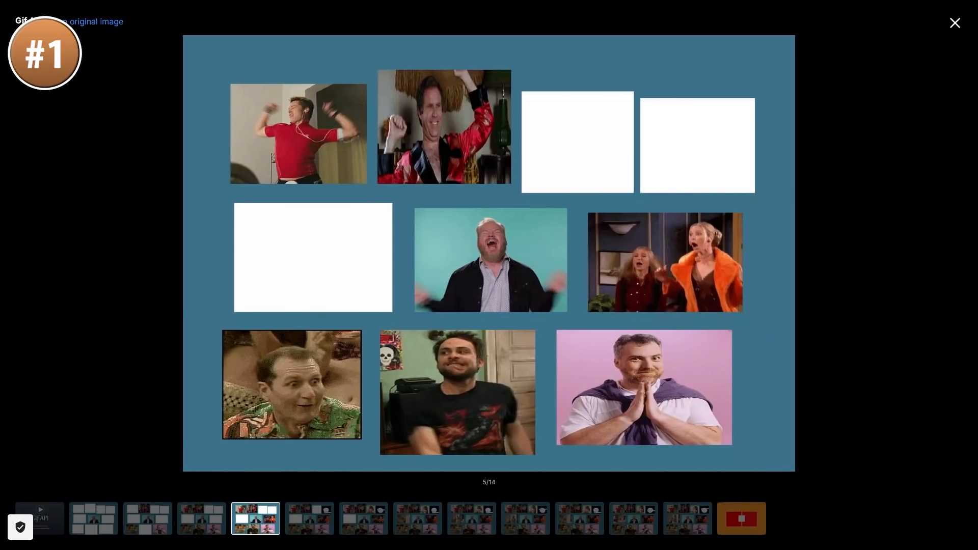
click(364, 519)
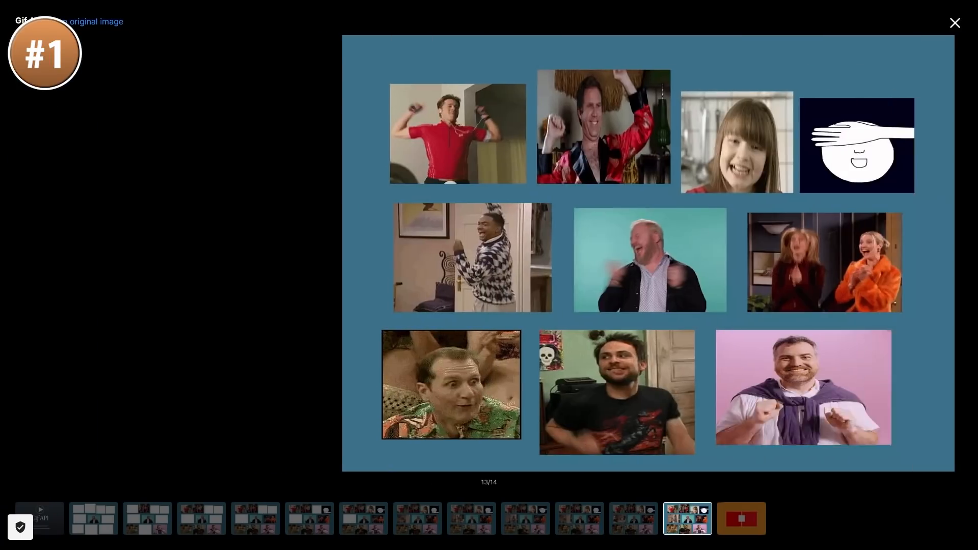
- Close the gallery and bring up the Top NEW Assets YouTube playlist
click(954, 23)
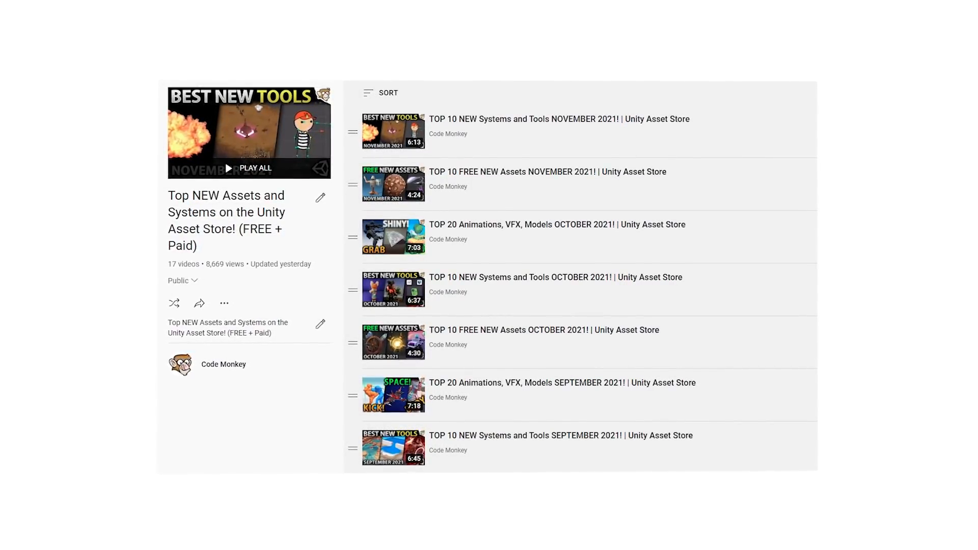
scroll(up, 3)
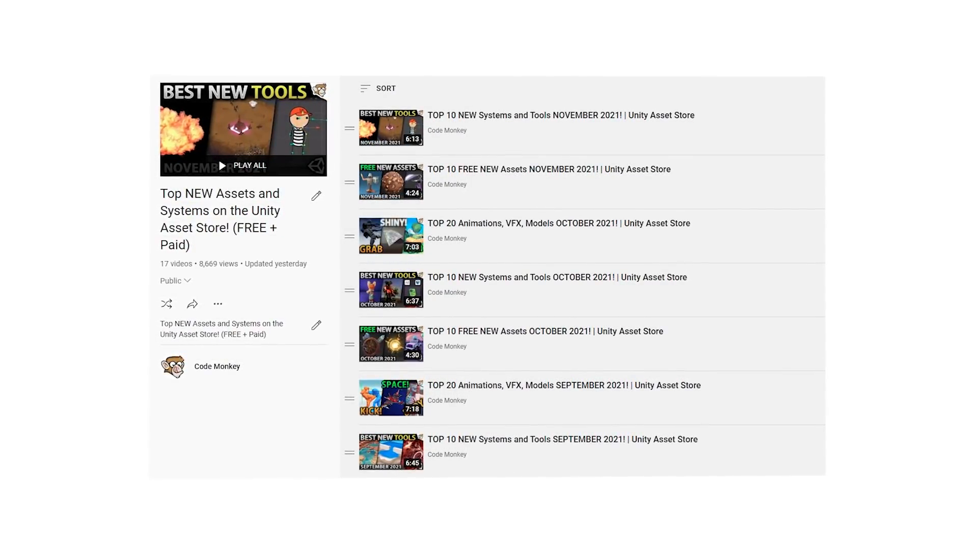